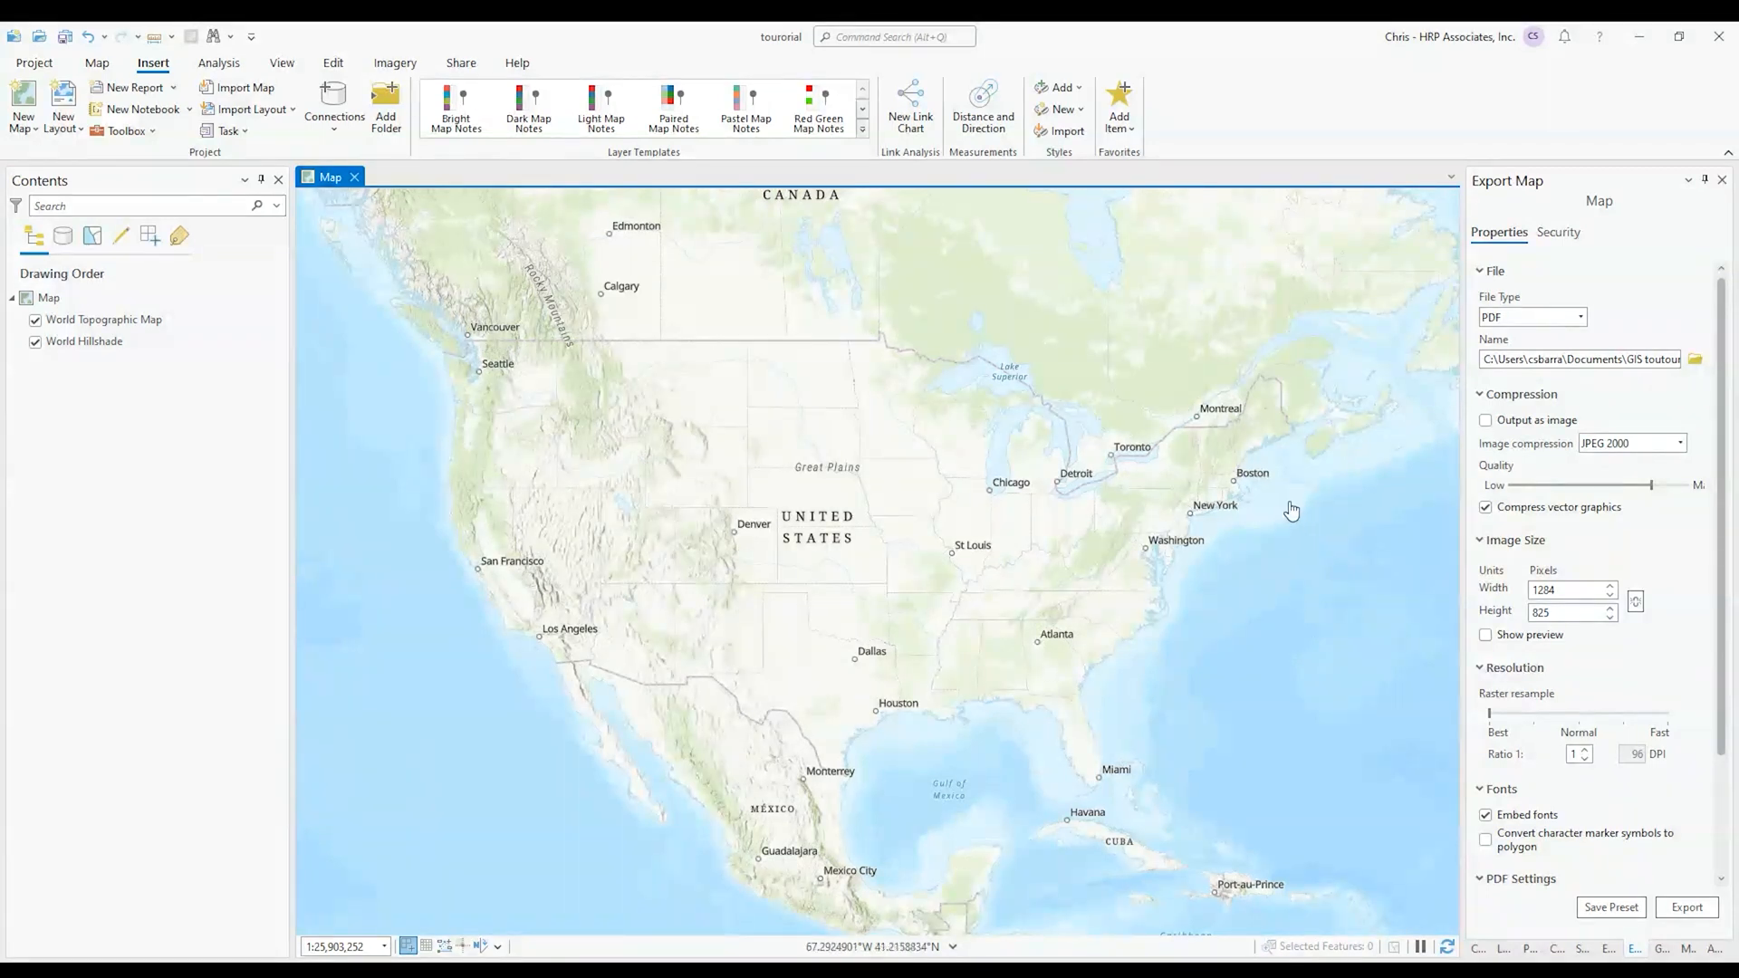
mouse_move(214, 36)
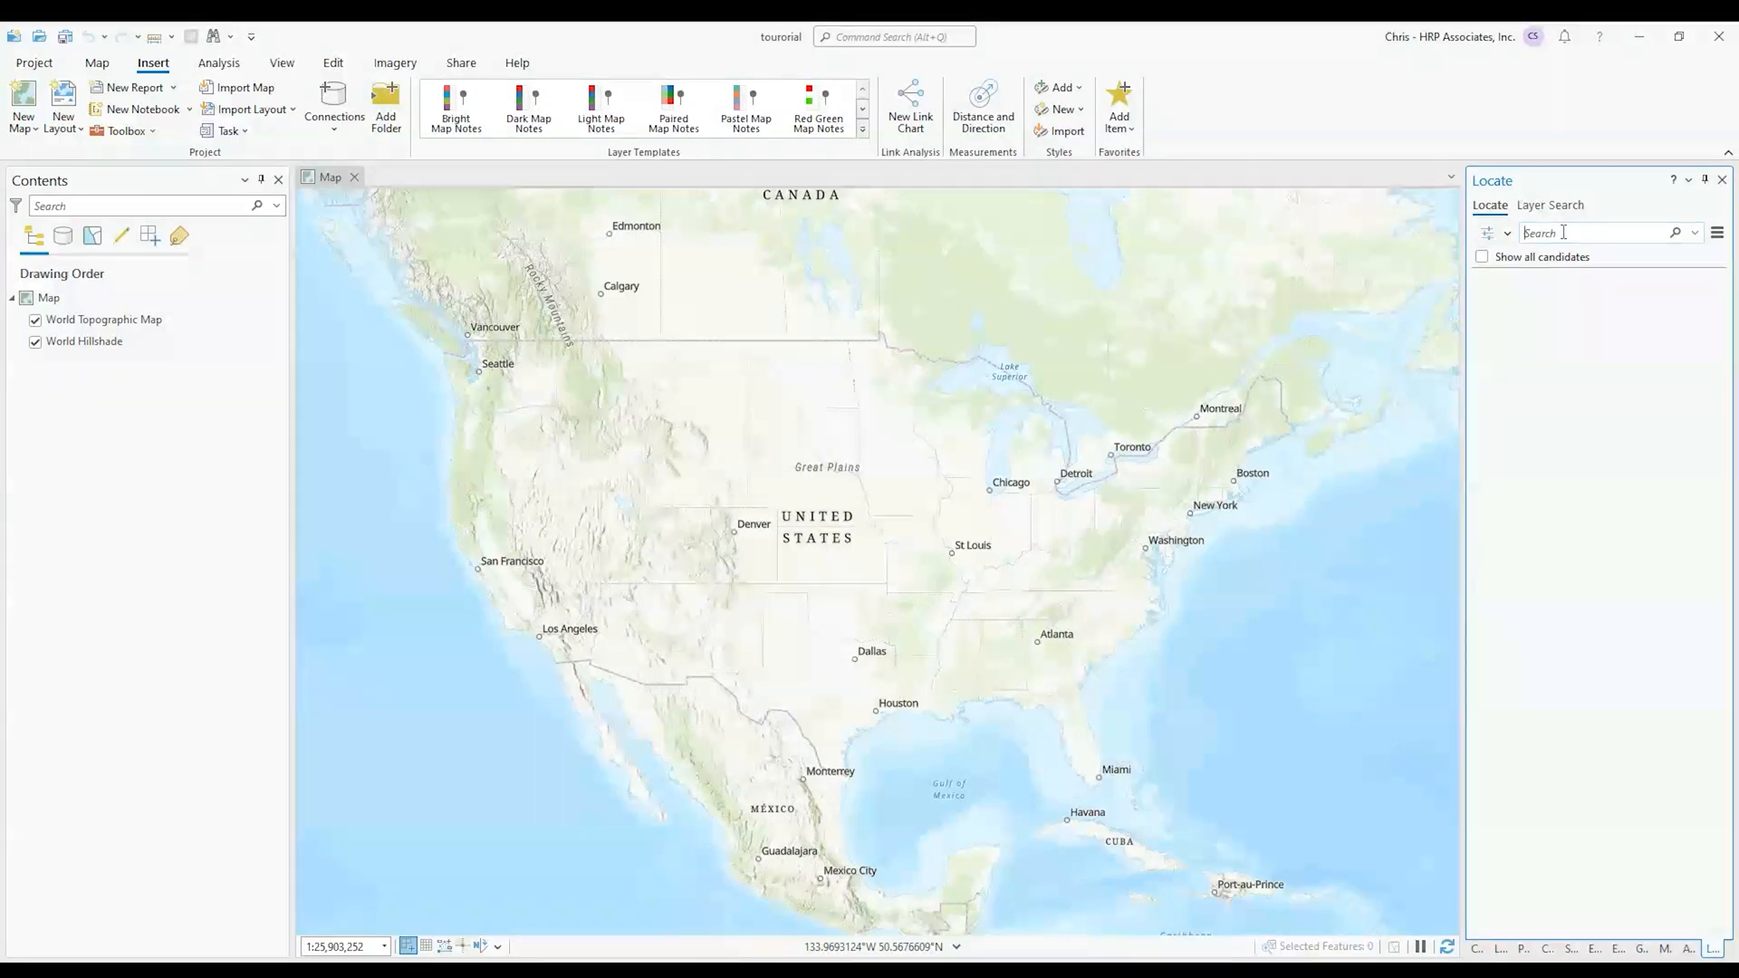
Locate the address 1 Fairchild Sq so the map zooms to the Clifton Park office
text(1 fairchild squa)
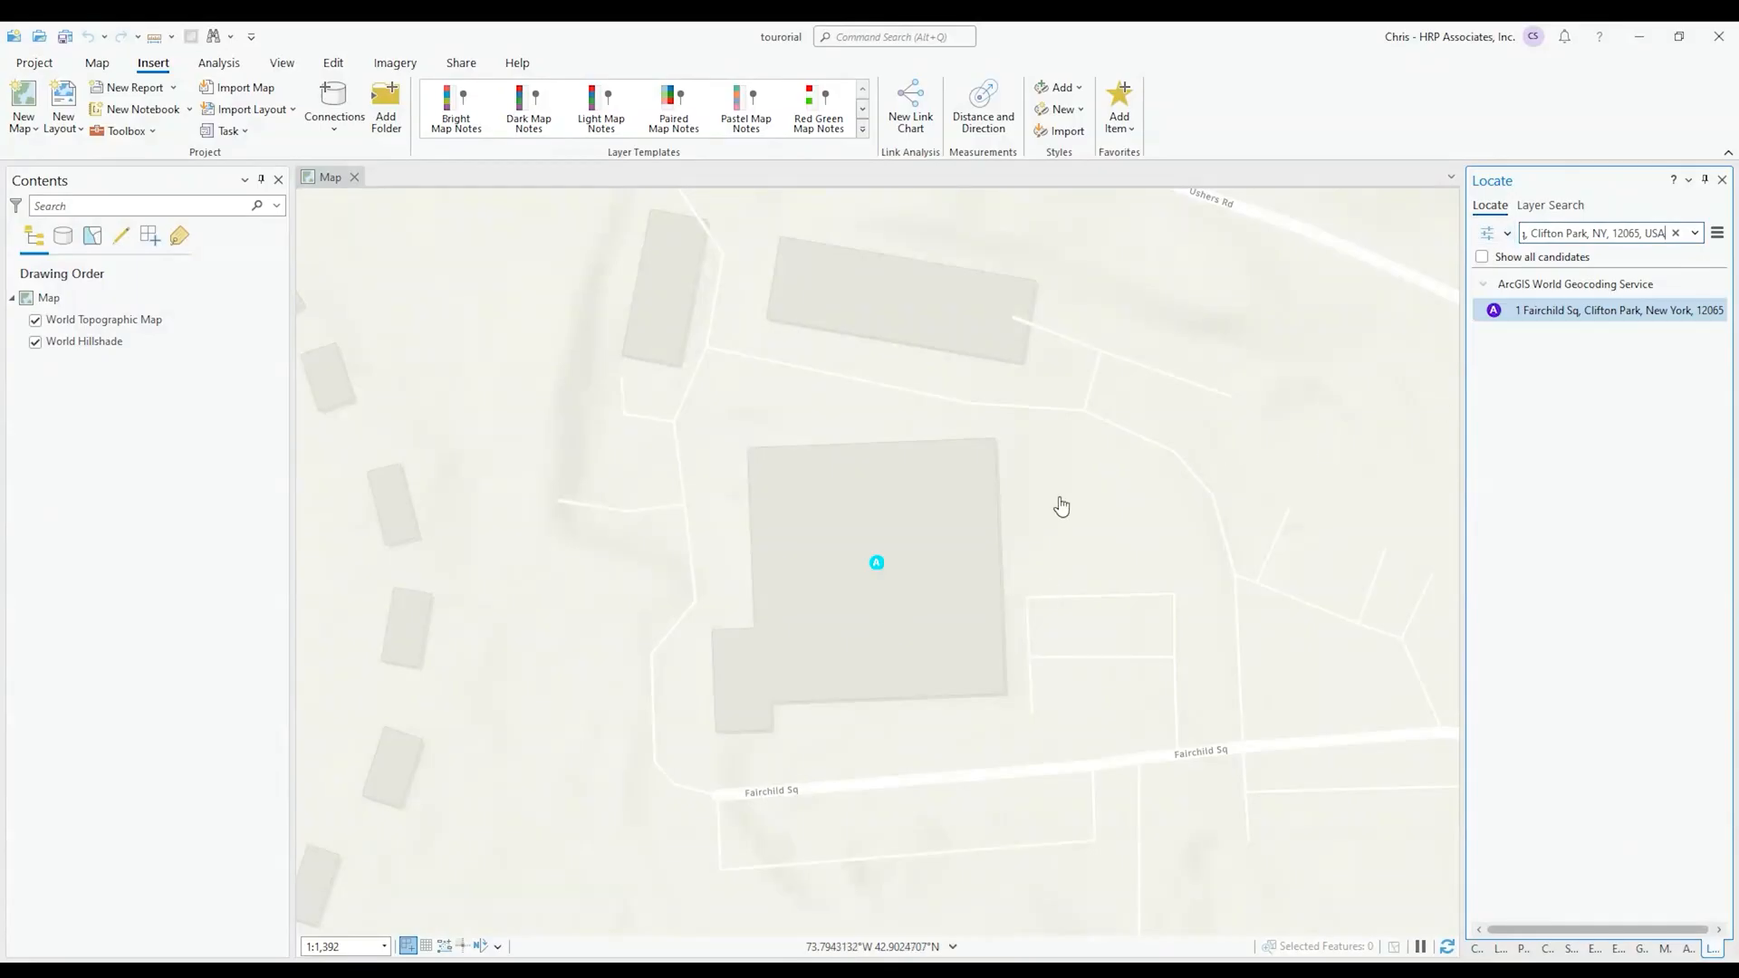
mouse_move(1112, 542)
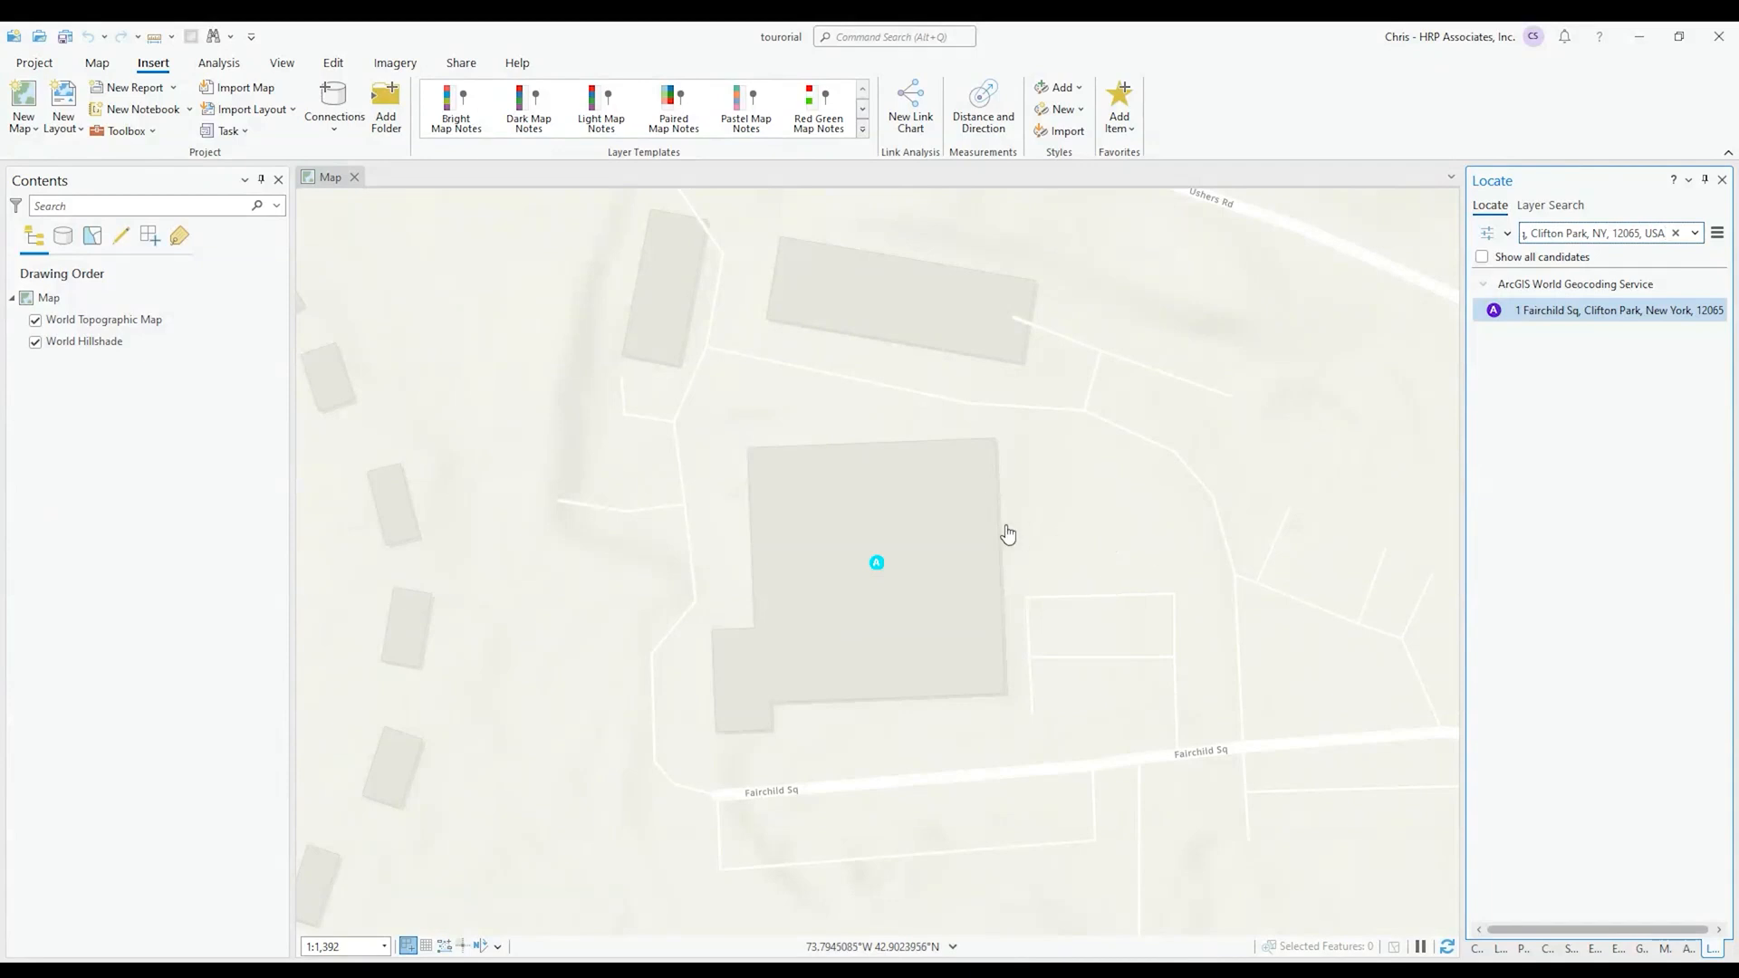
mouse_move(1166, 485)
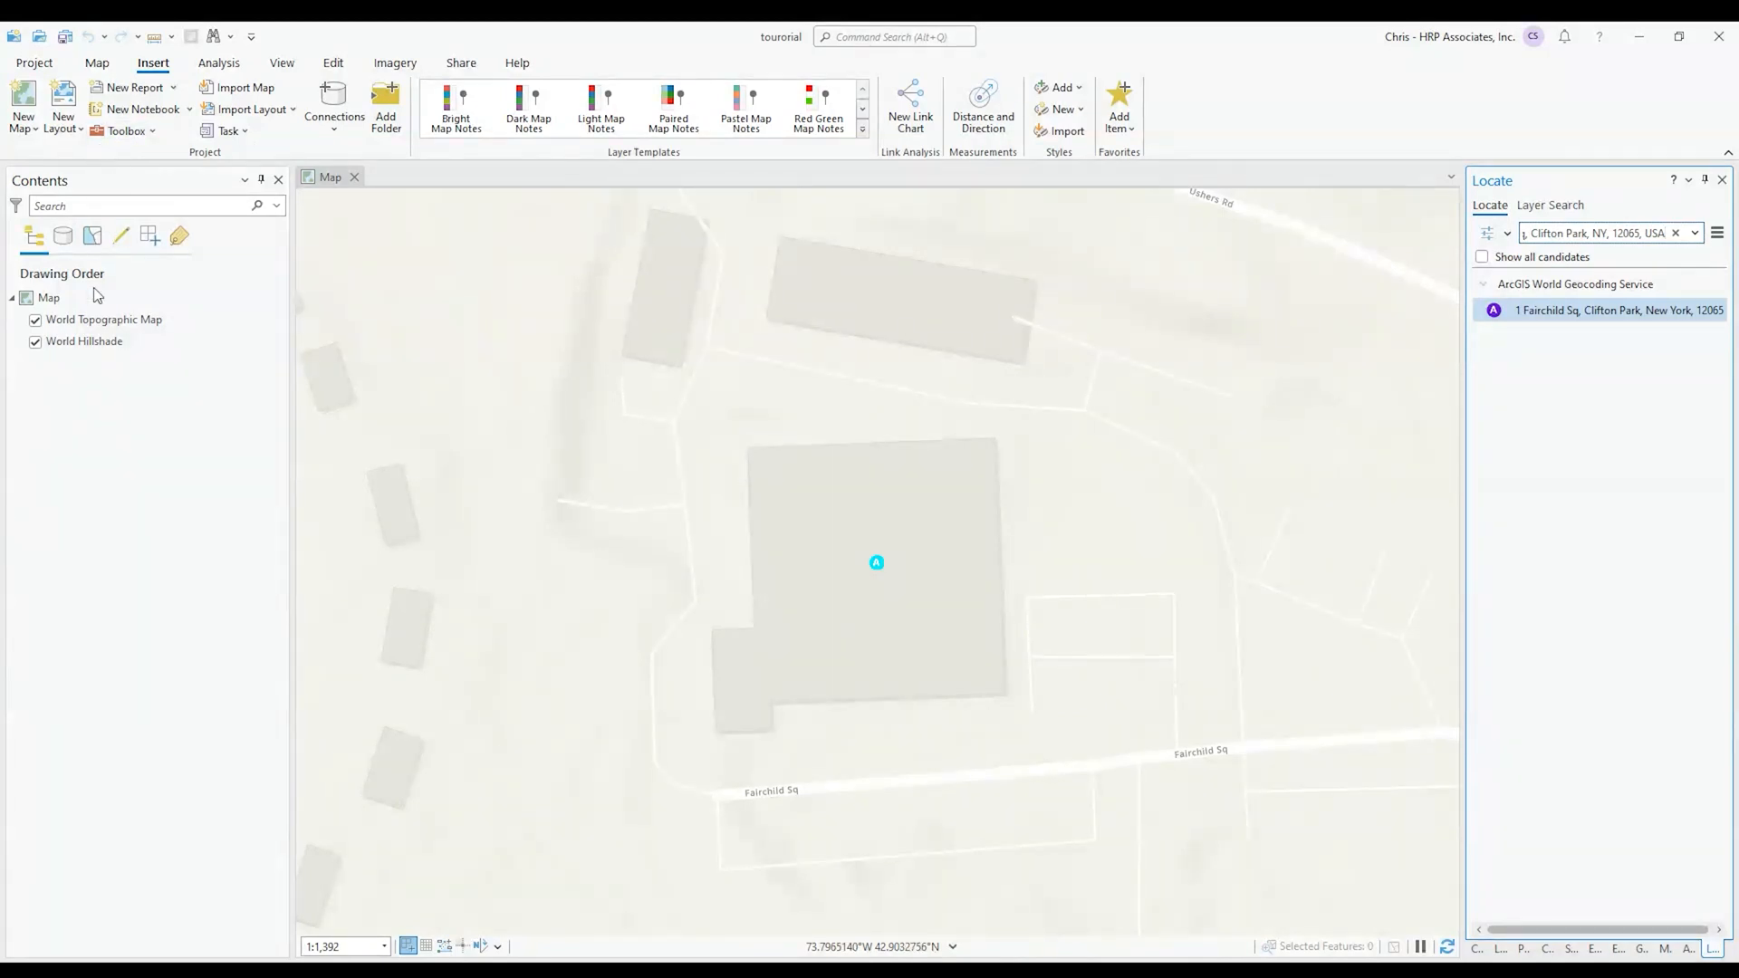
Switch the basemap from topographic to Imagery Hybrid via the Basemap gallery
click(96, 63)
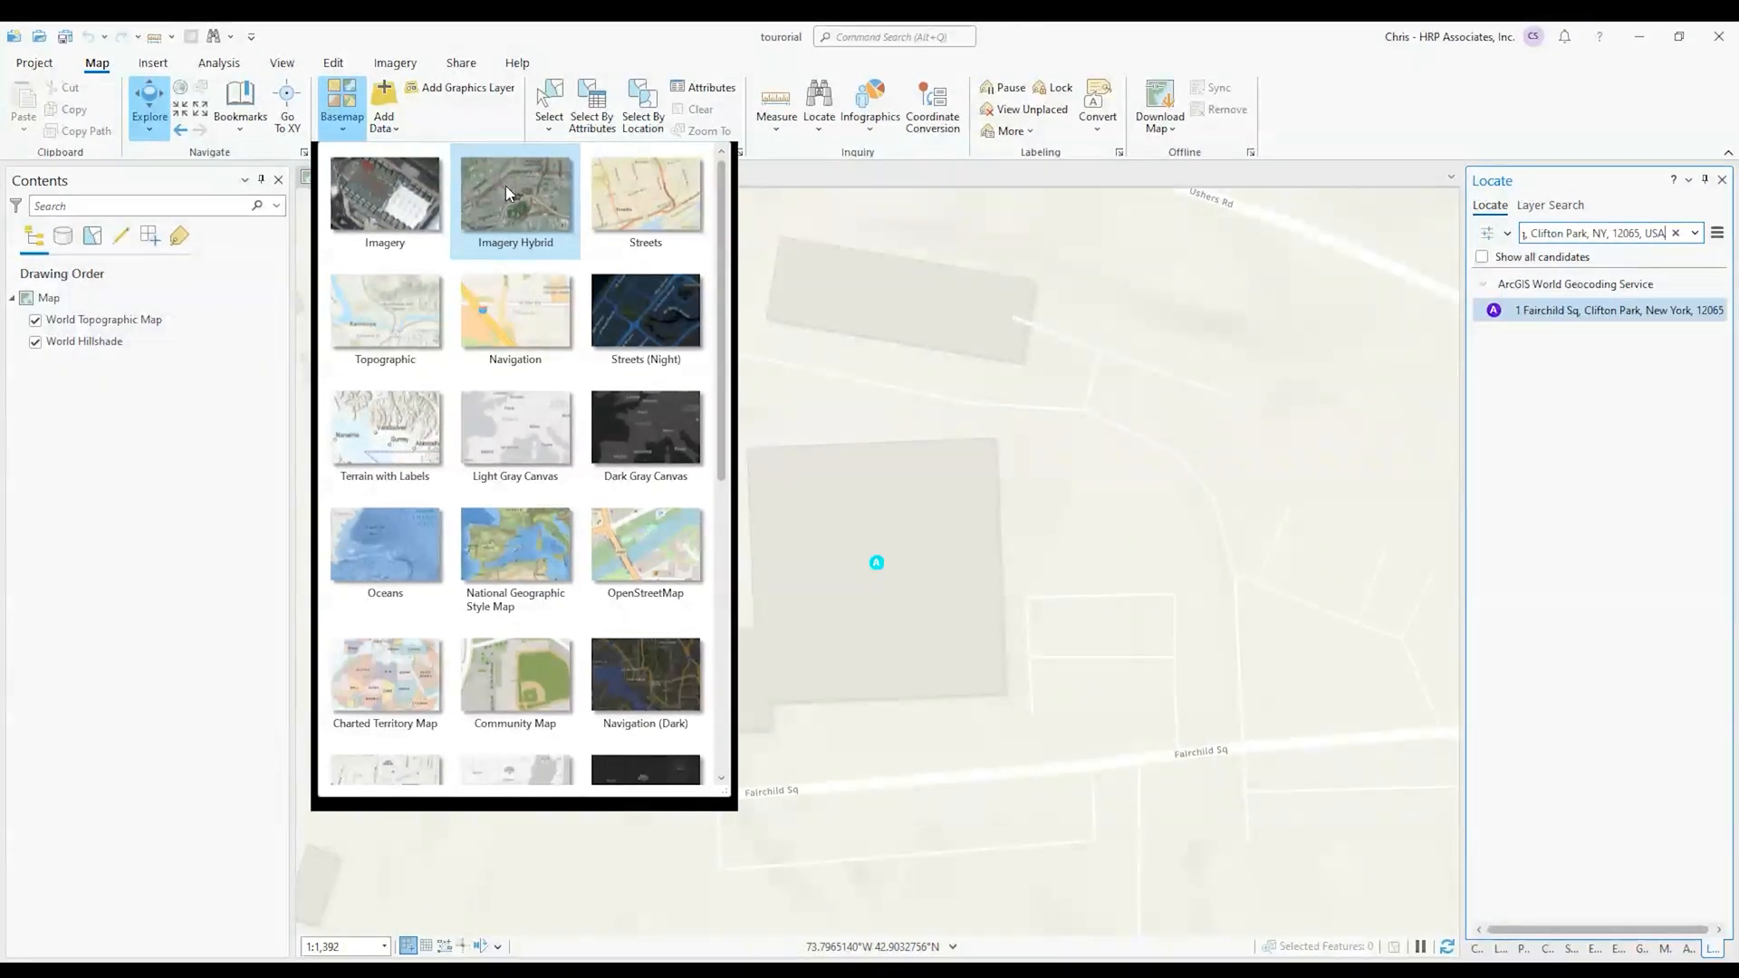
click(514, 197)
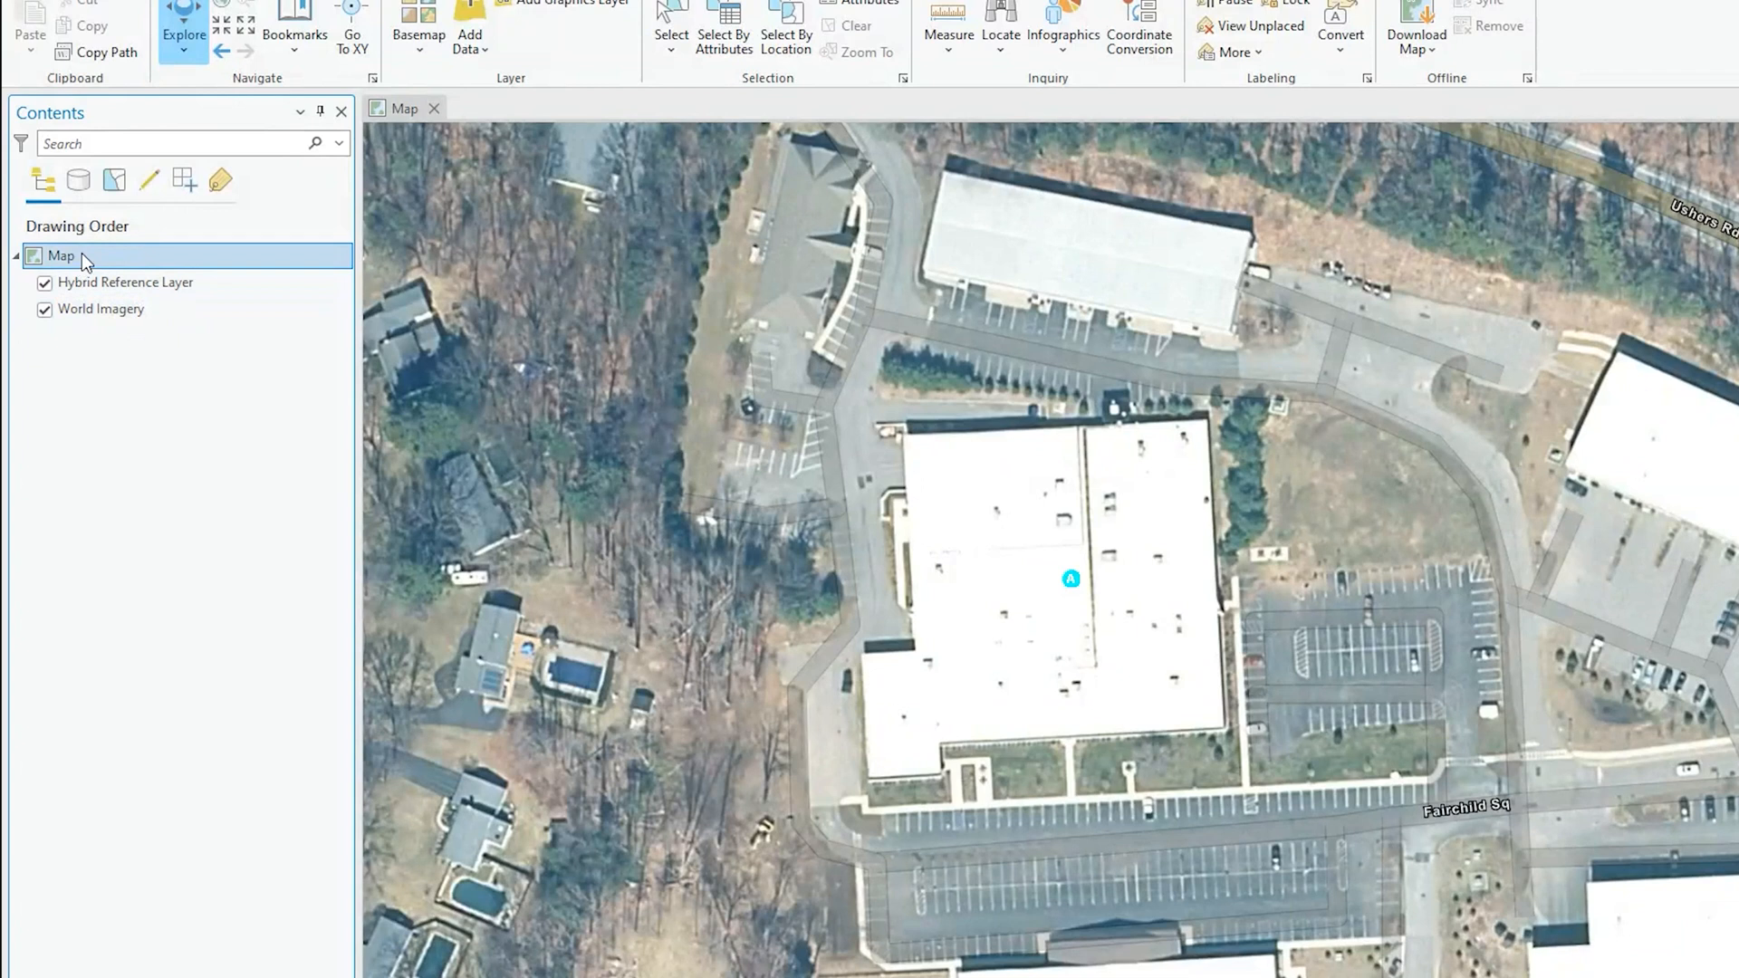
In Map Properties, choose NAD 1983 (2011) StatePlane New York East FIPS 3101 (US Feet) and apply it
right_click(61, 256)
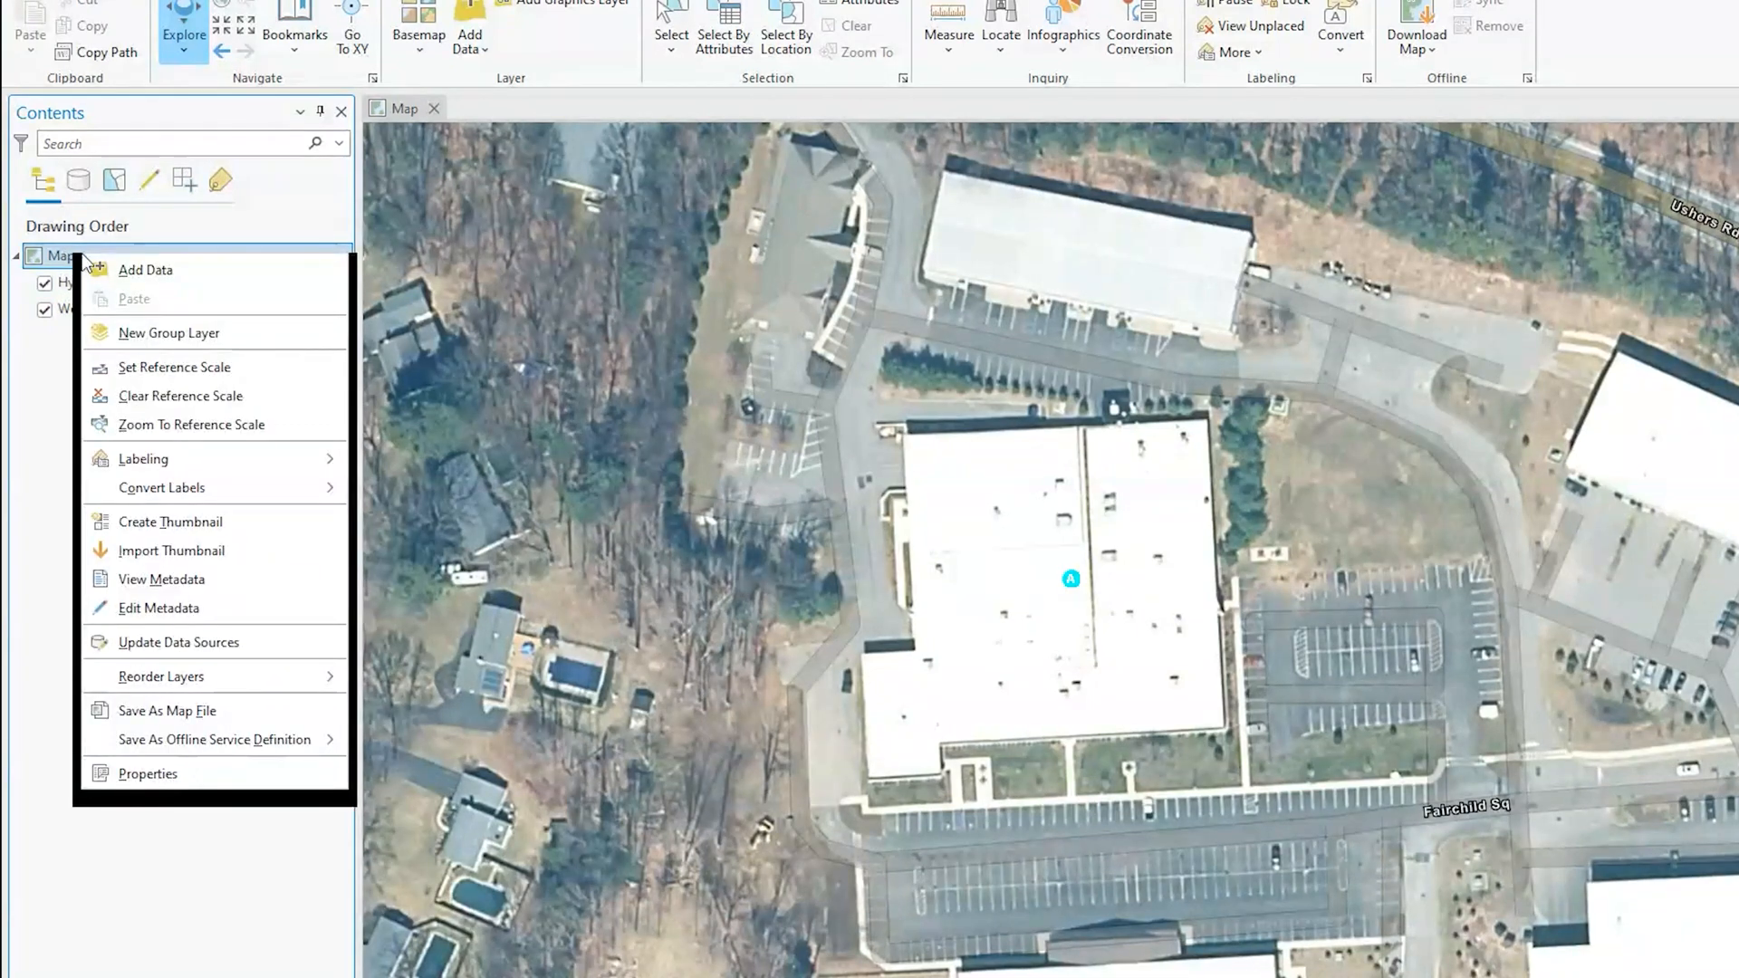
click(146, 773)
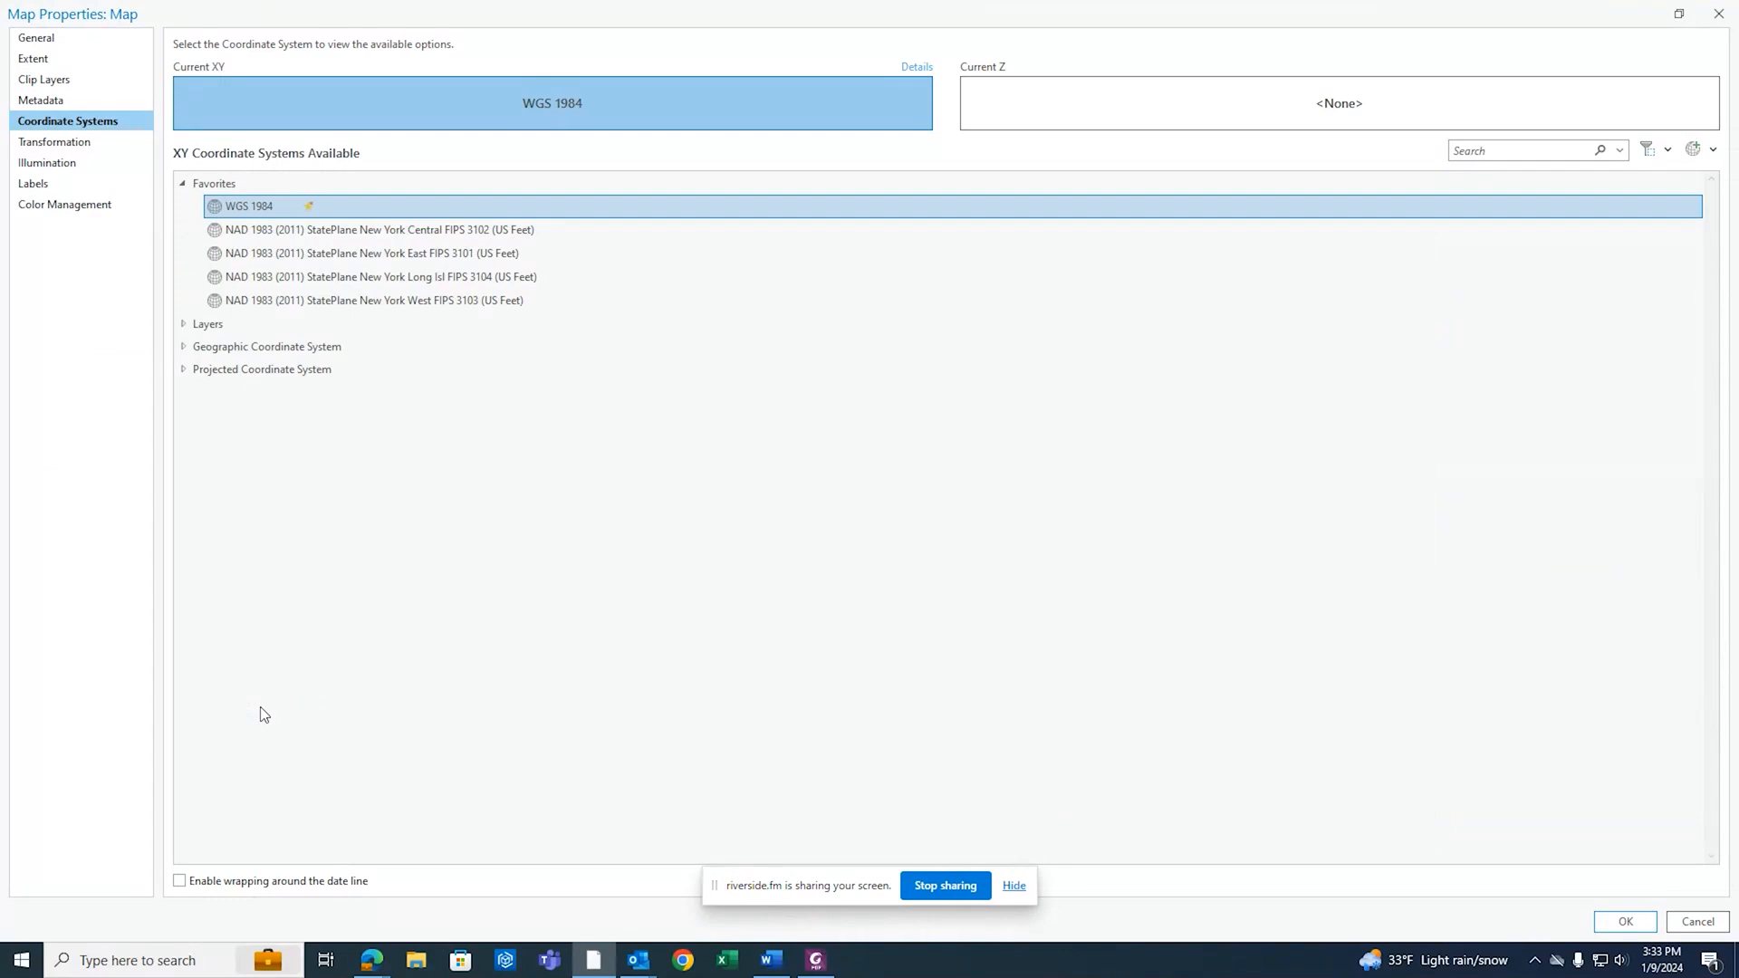
click(377, 230)
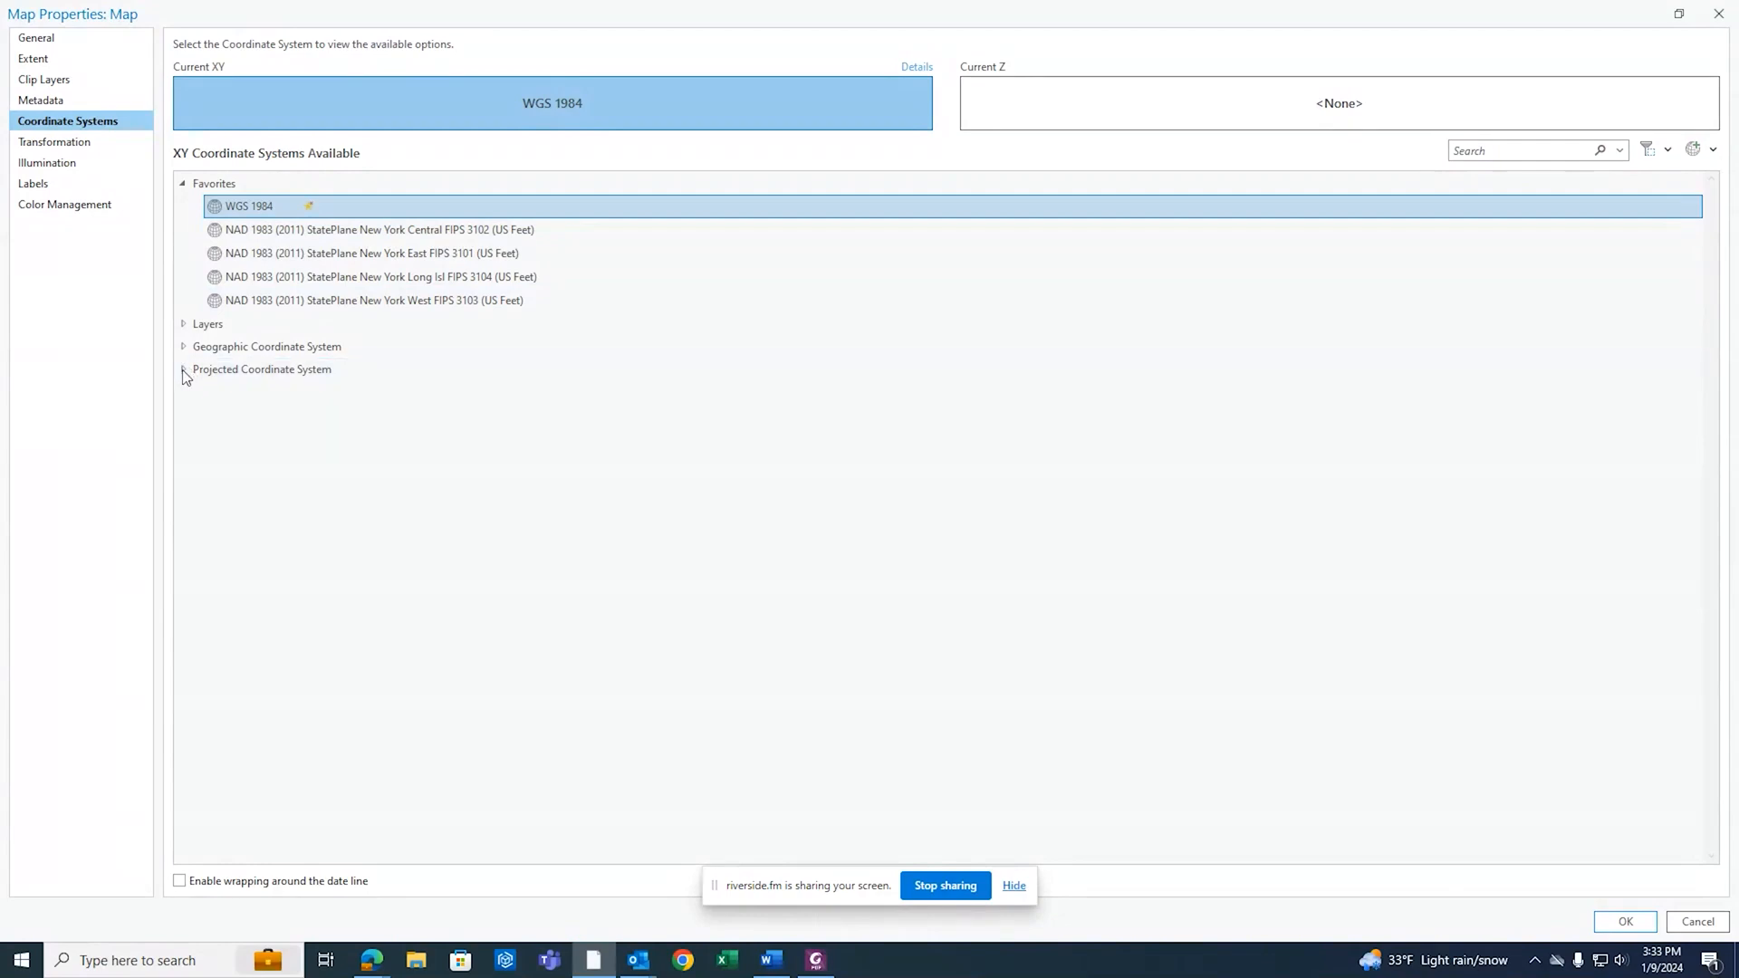
click(184, 370)
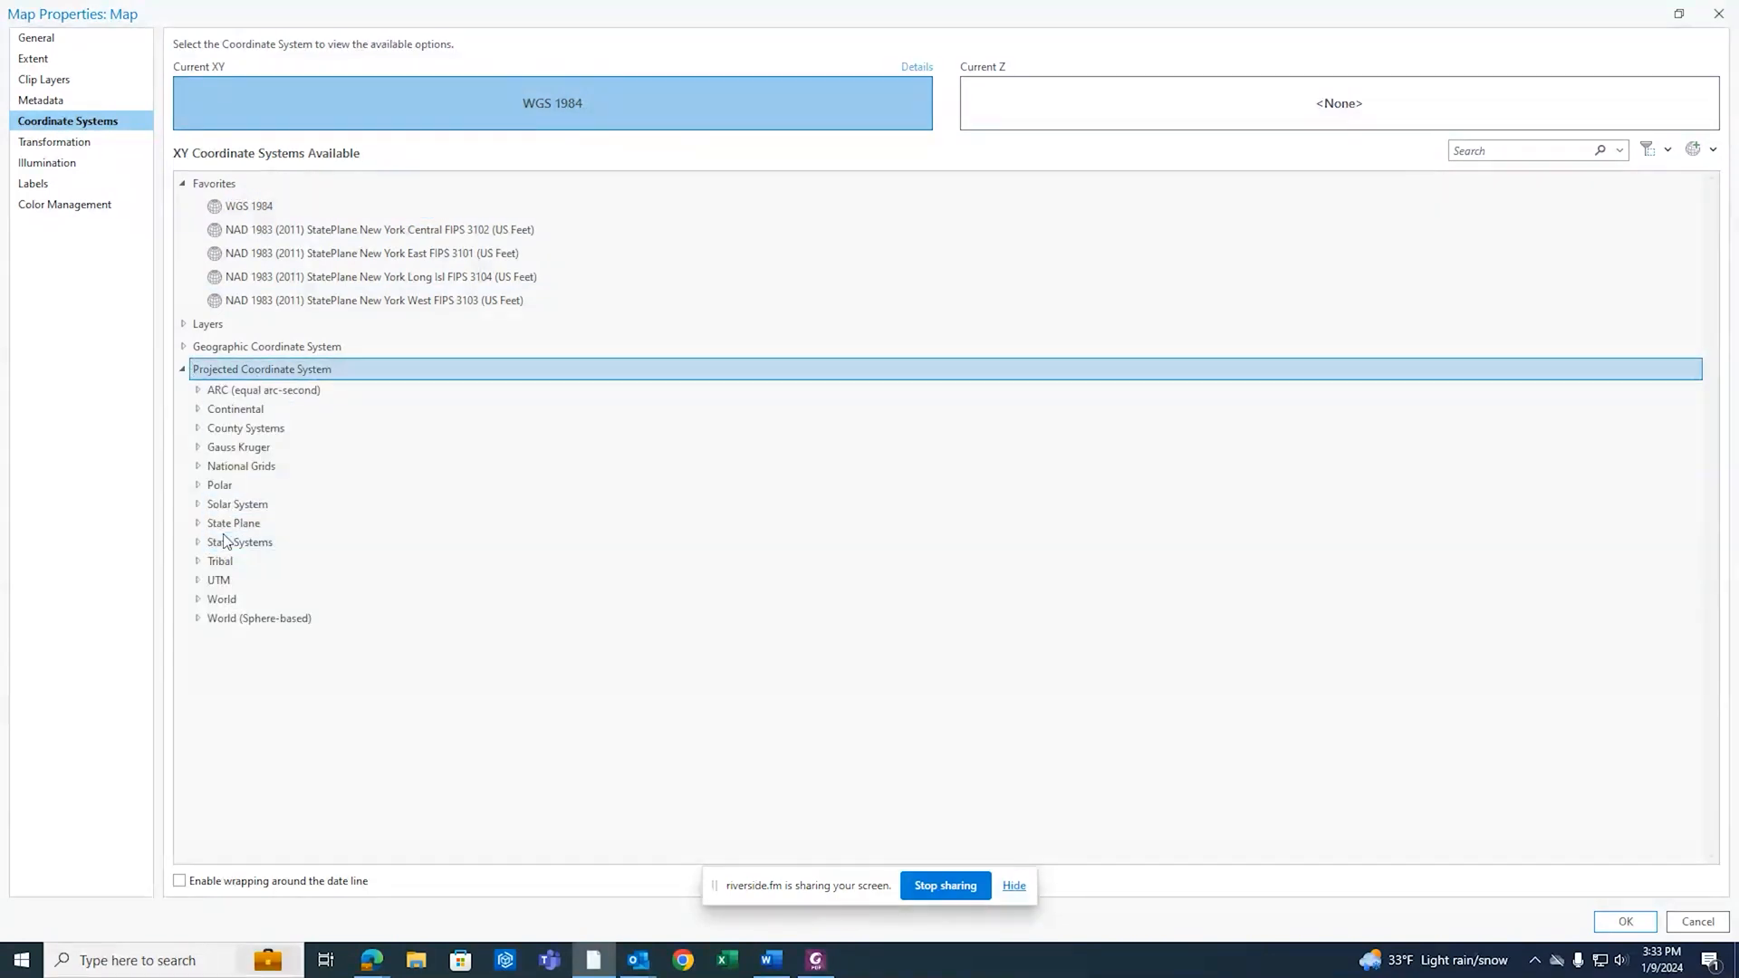
click(241, 466)
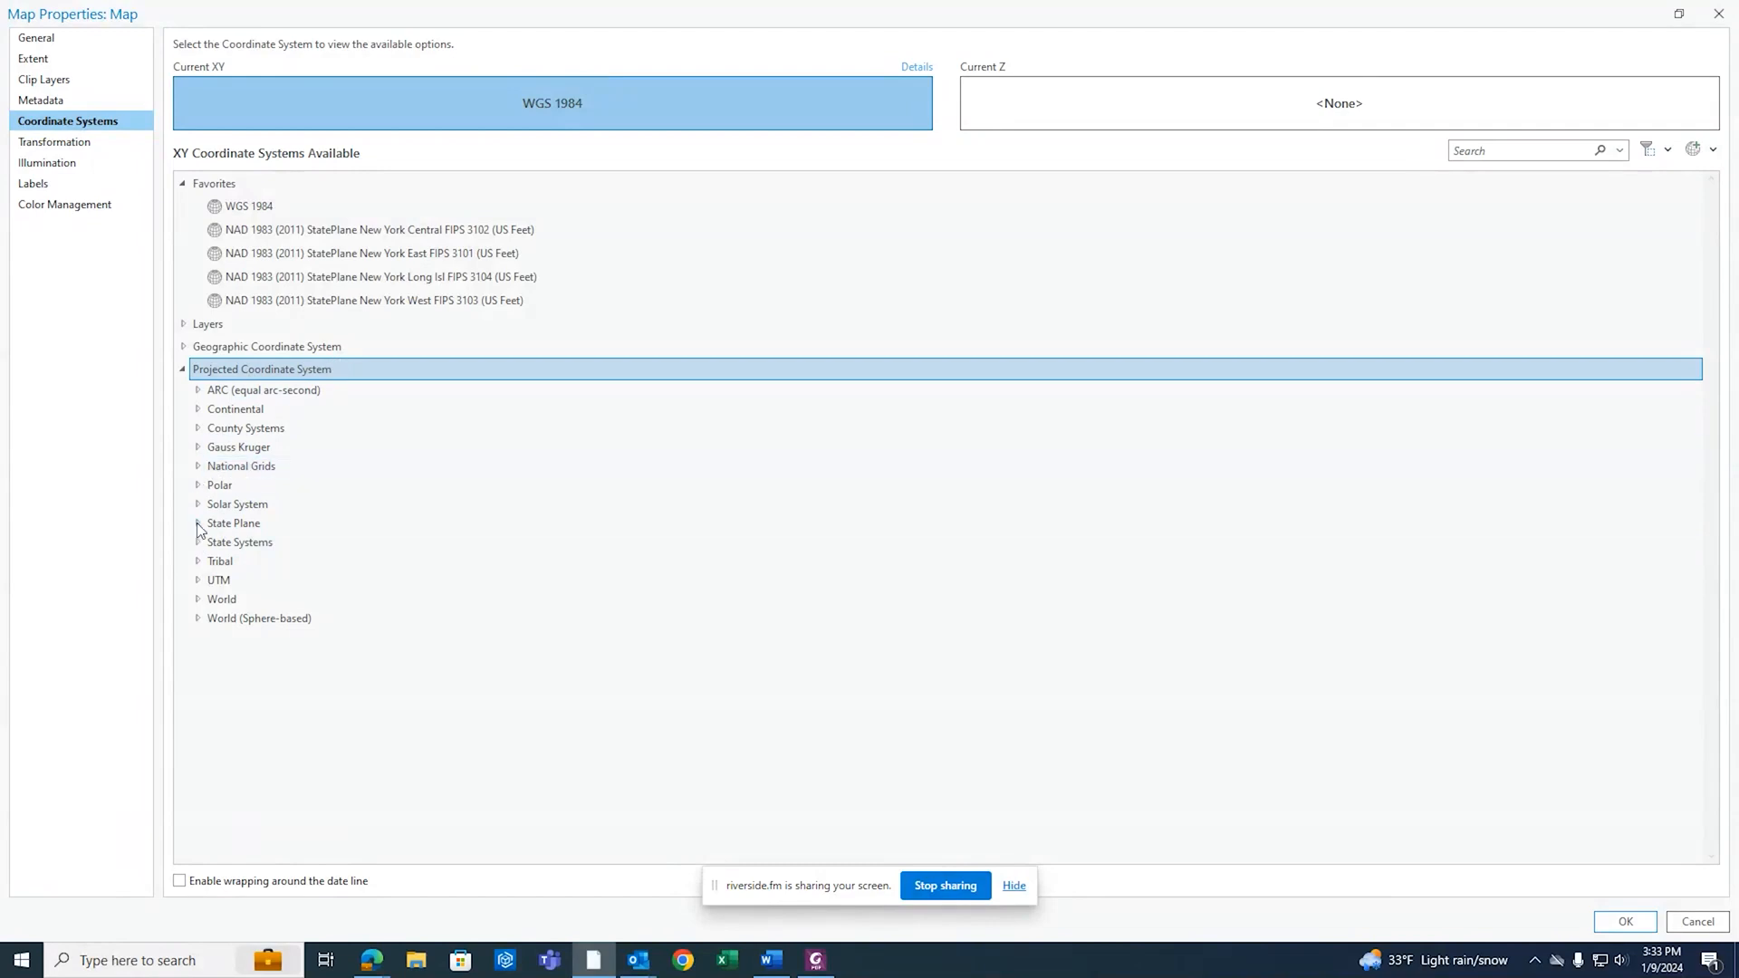
click(197, 522)
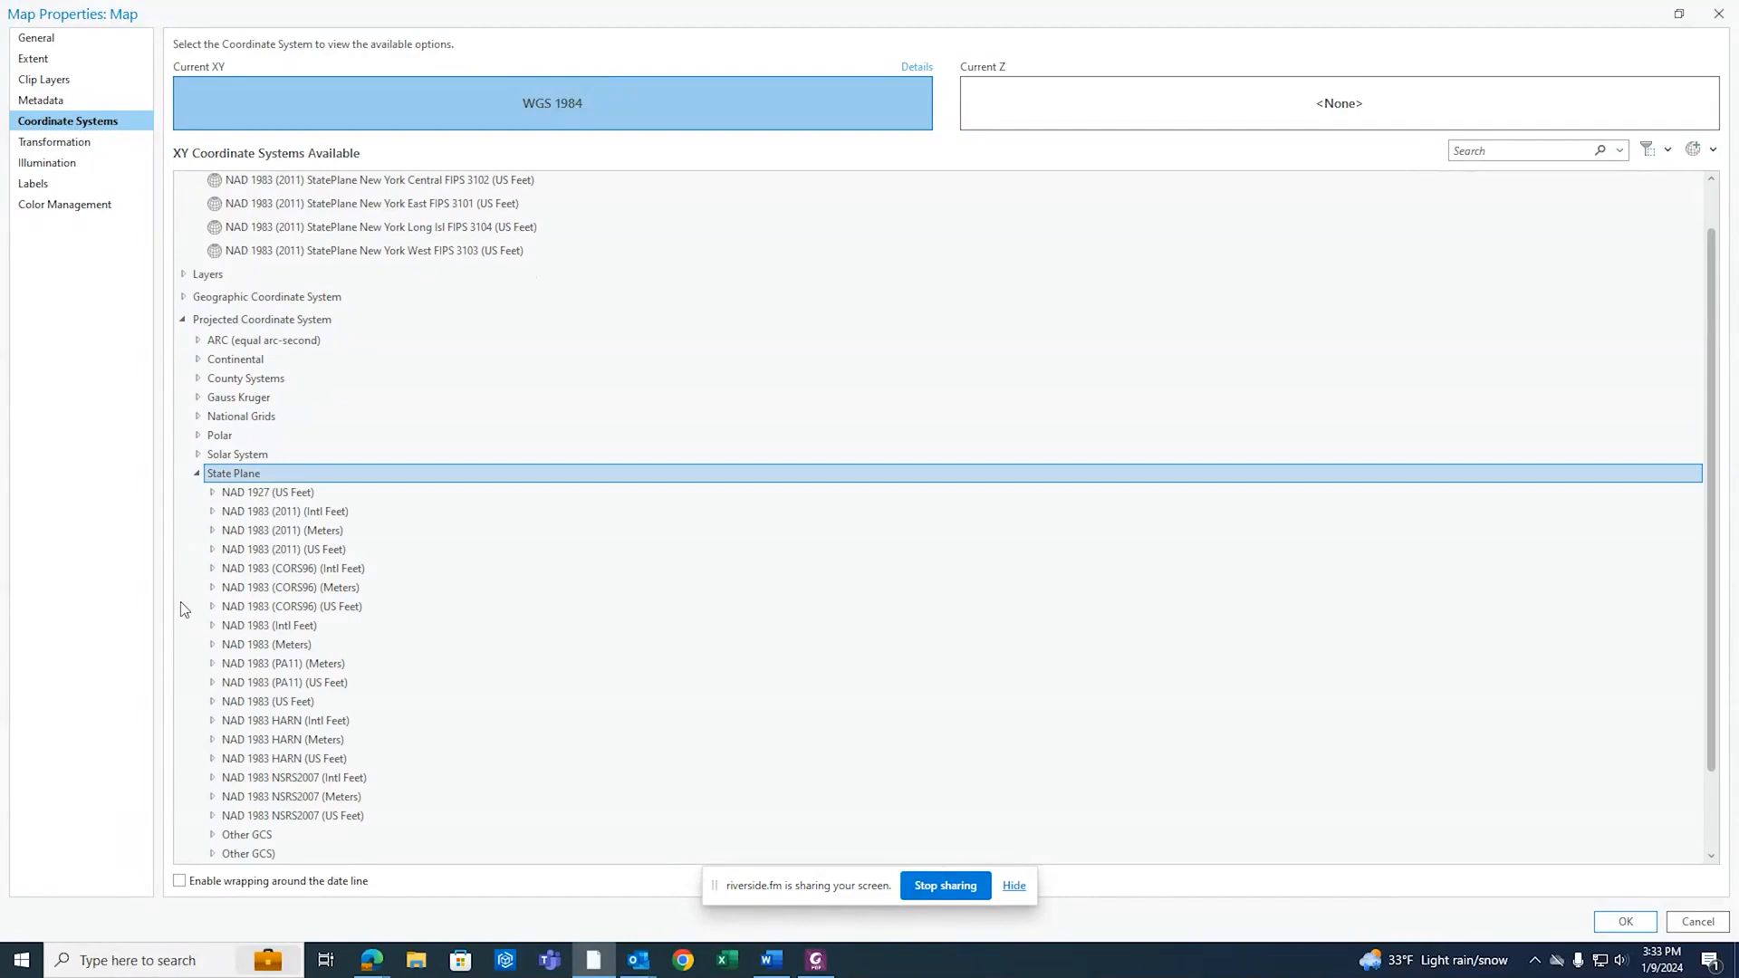
click(283, 549)
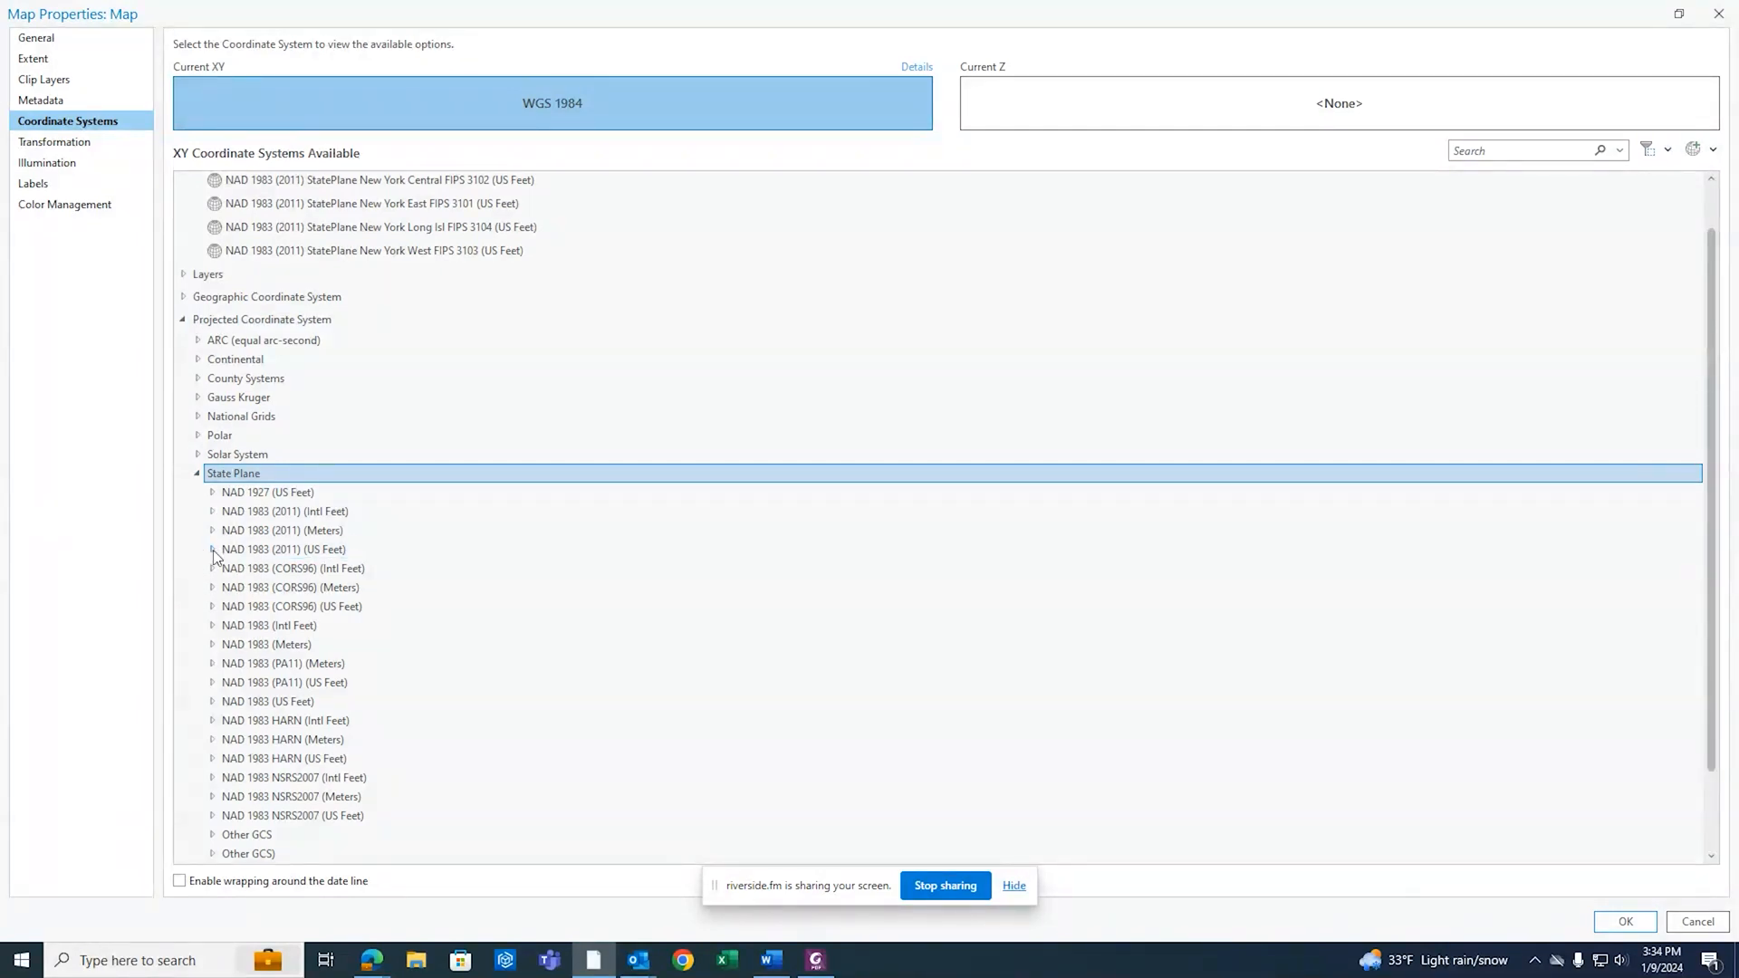
click(212, 549)
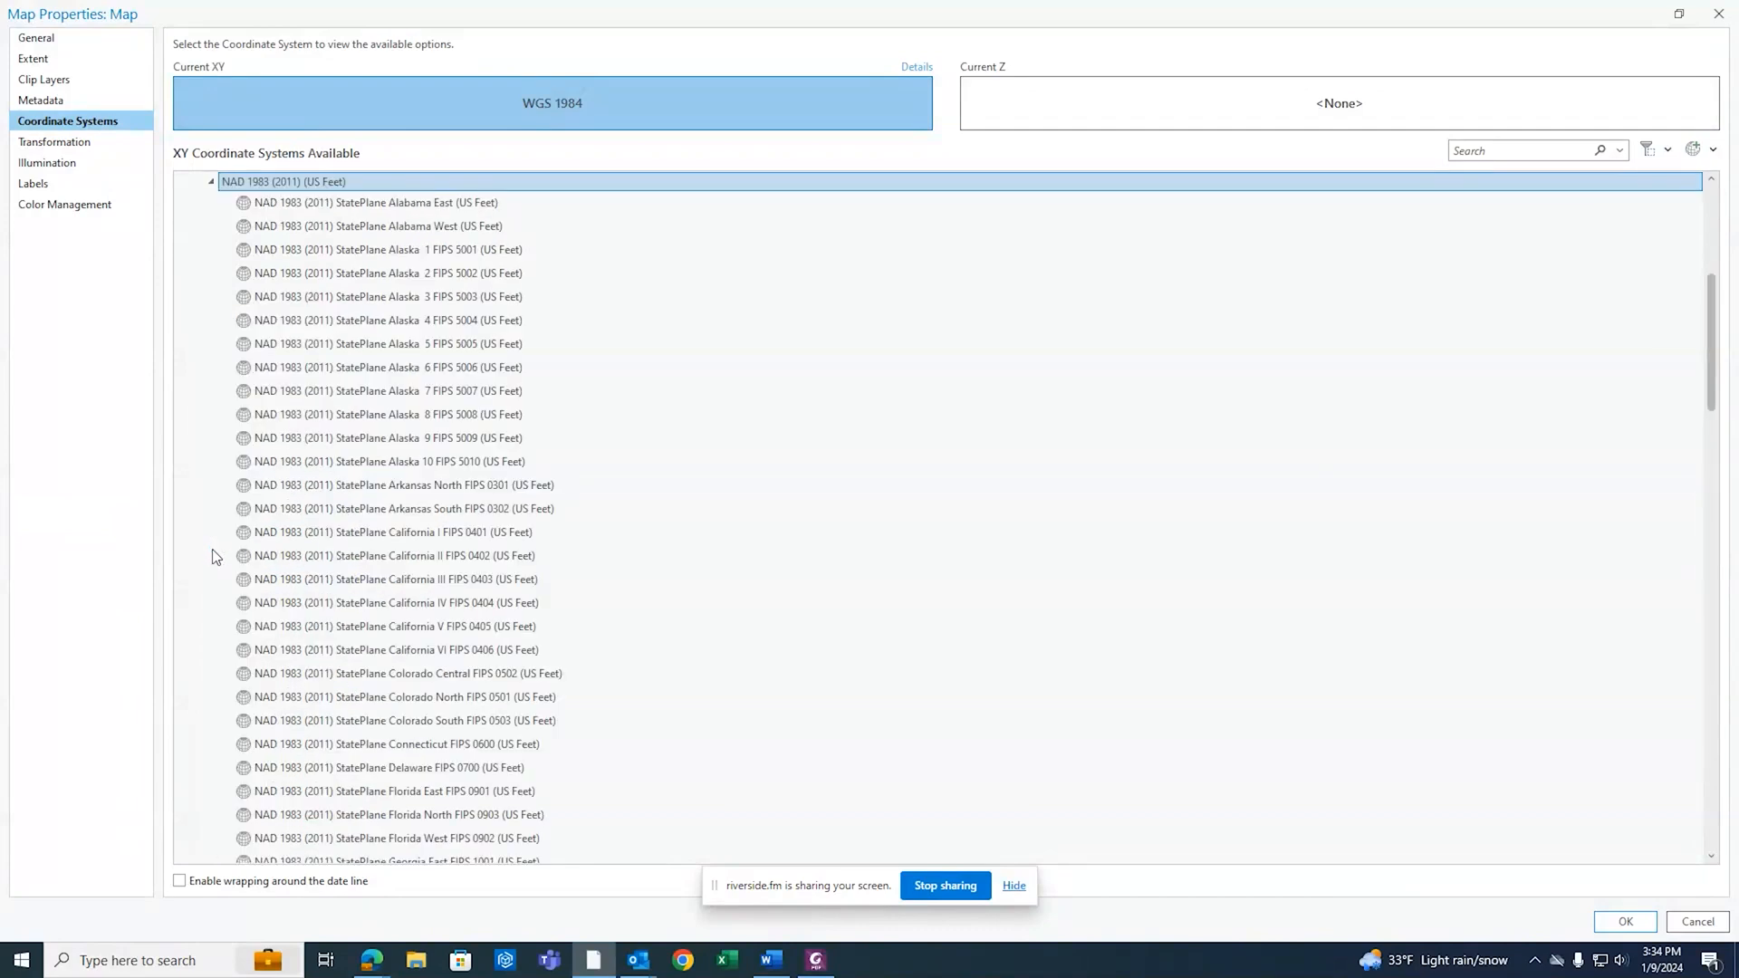
mouse_move(219, 481)
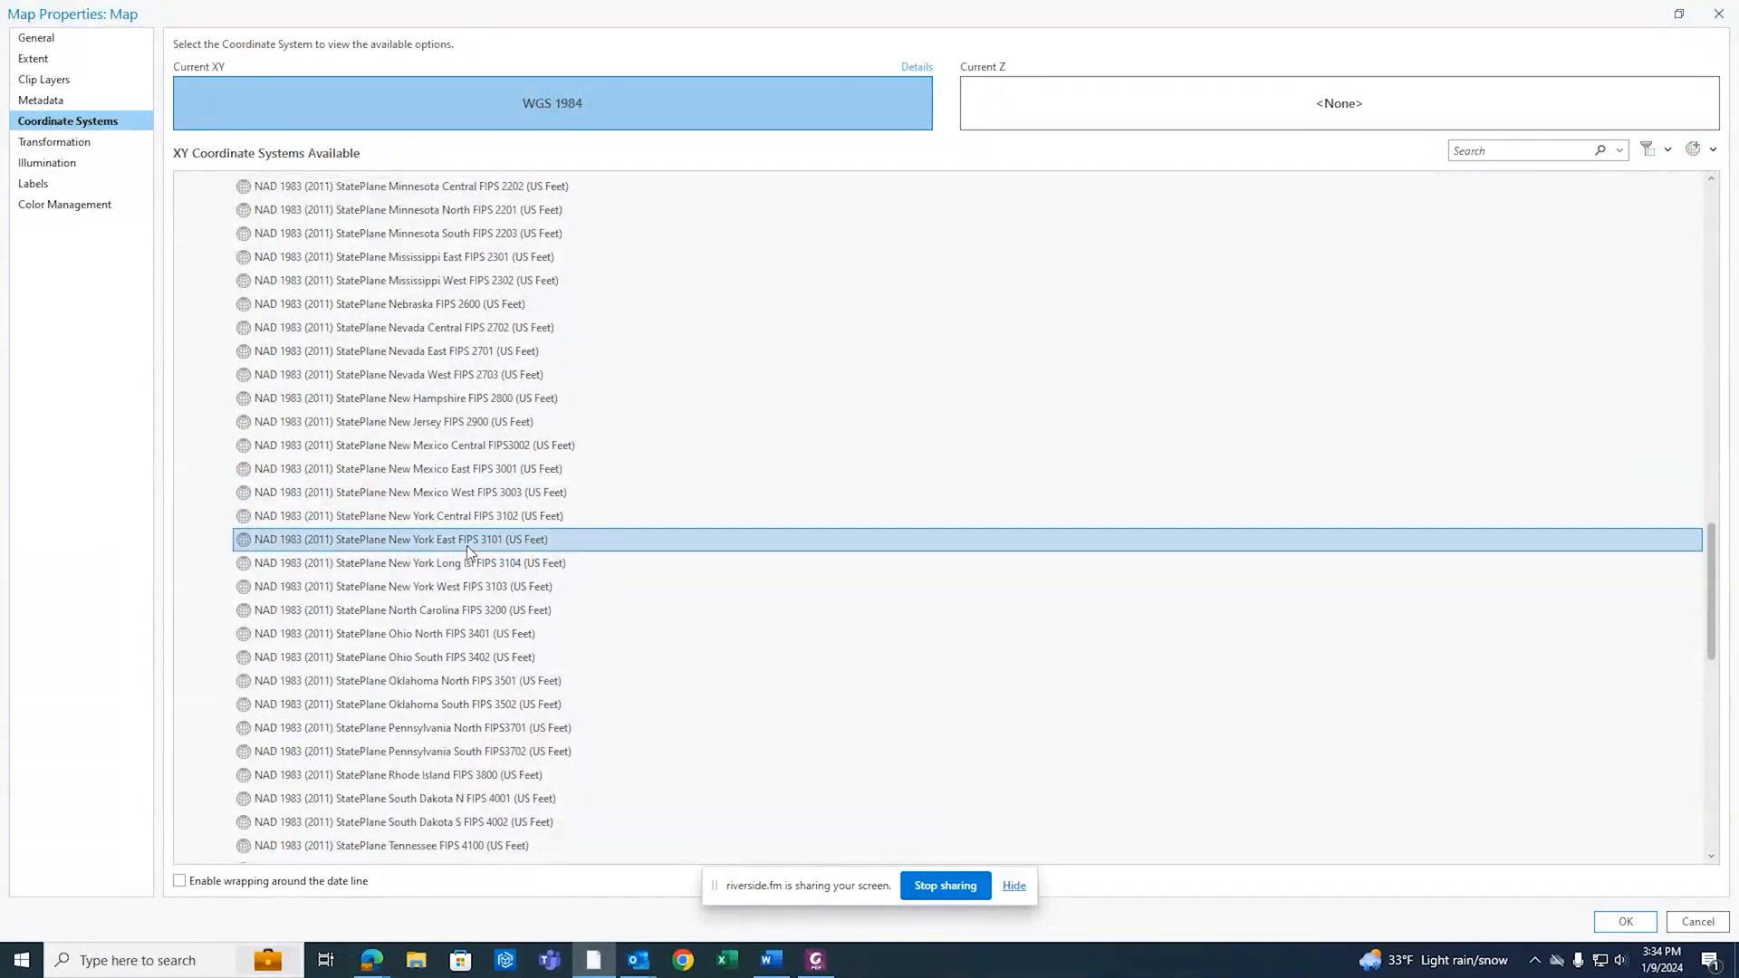
double_click(398, 540)
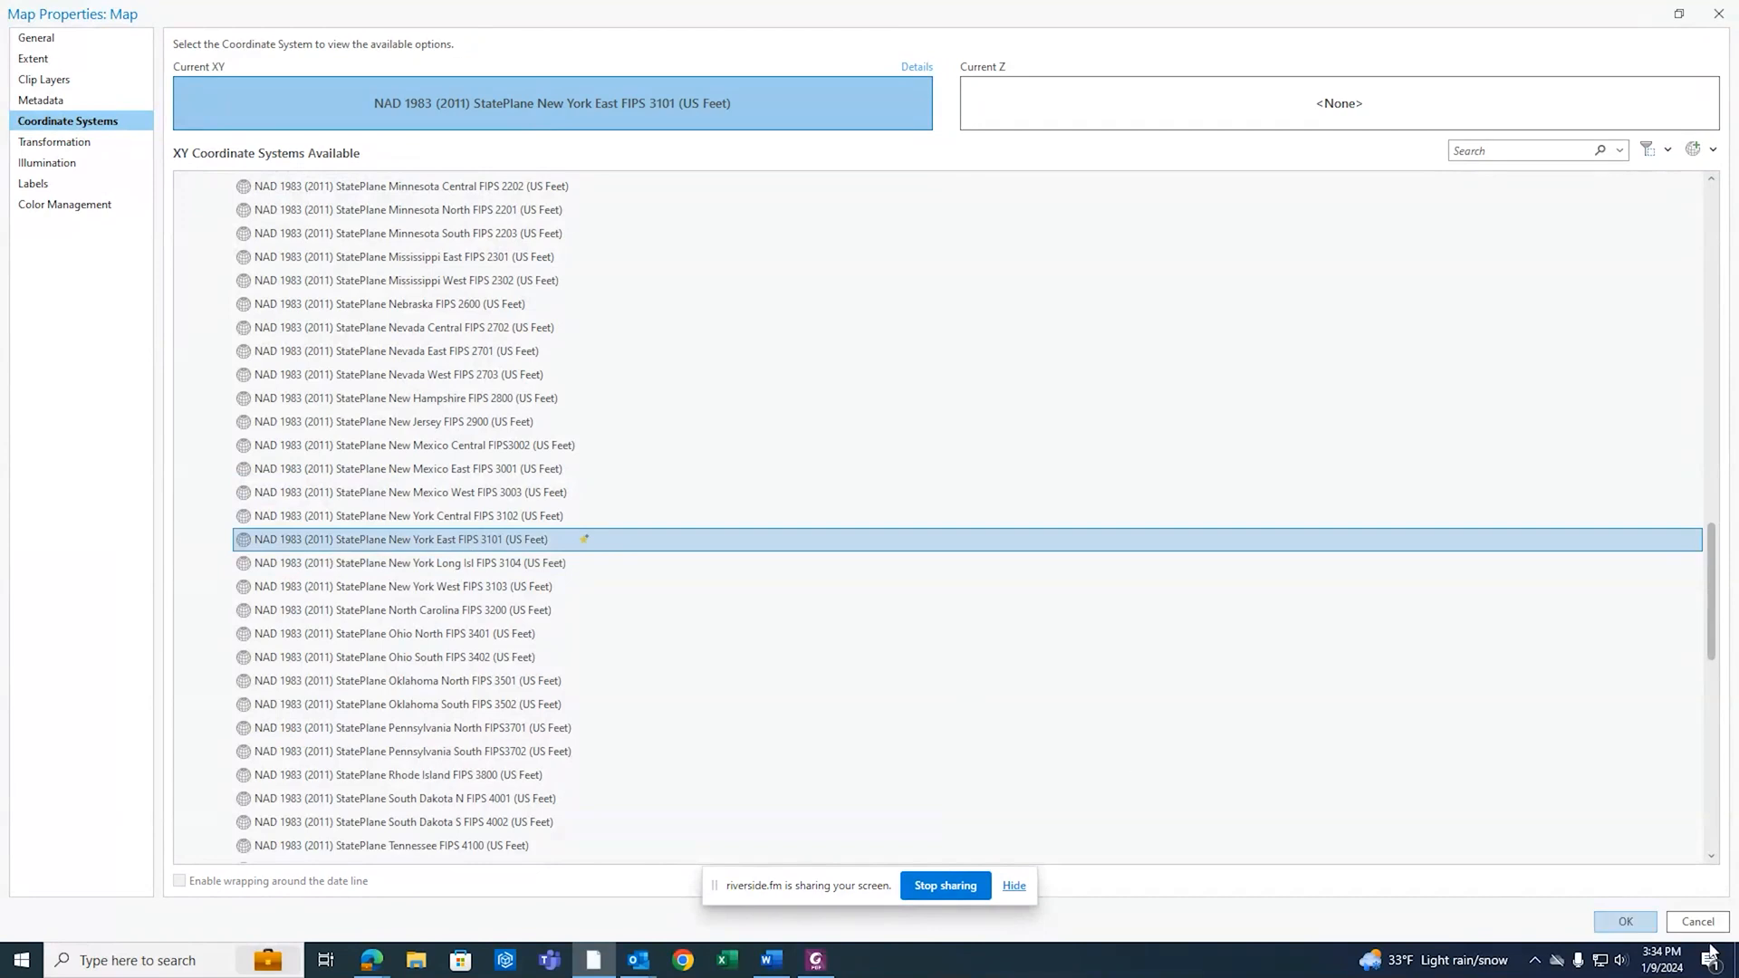
click(1623, 922)
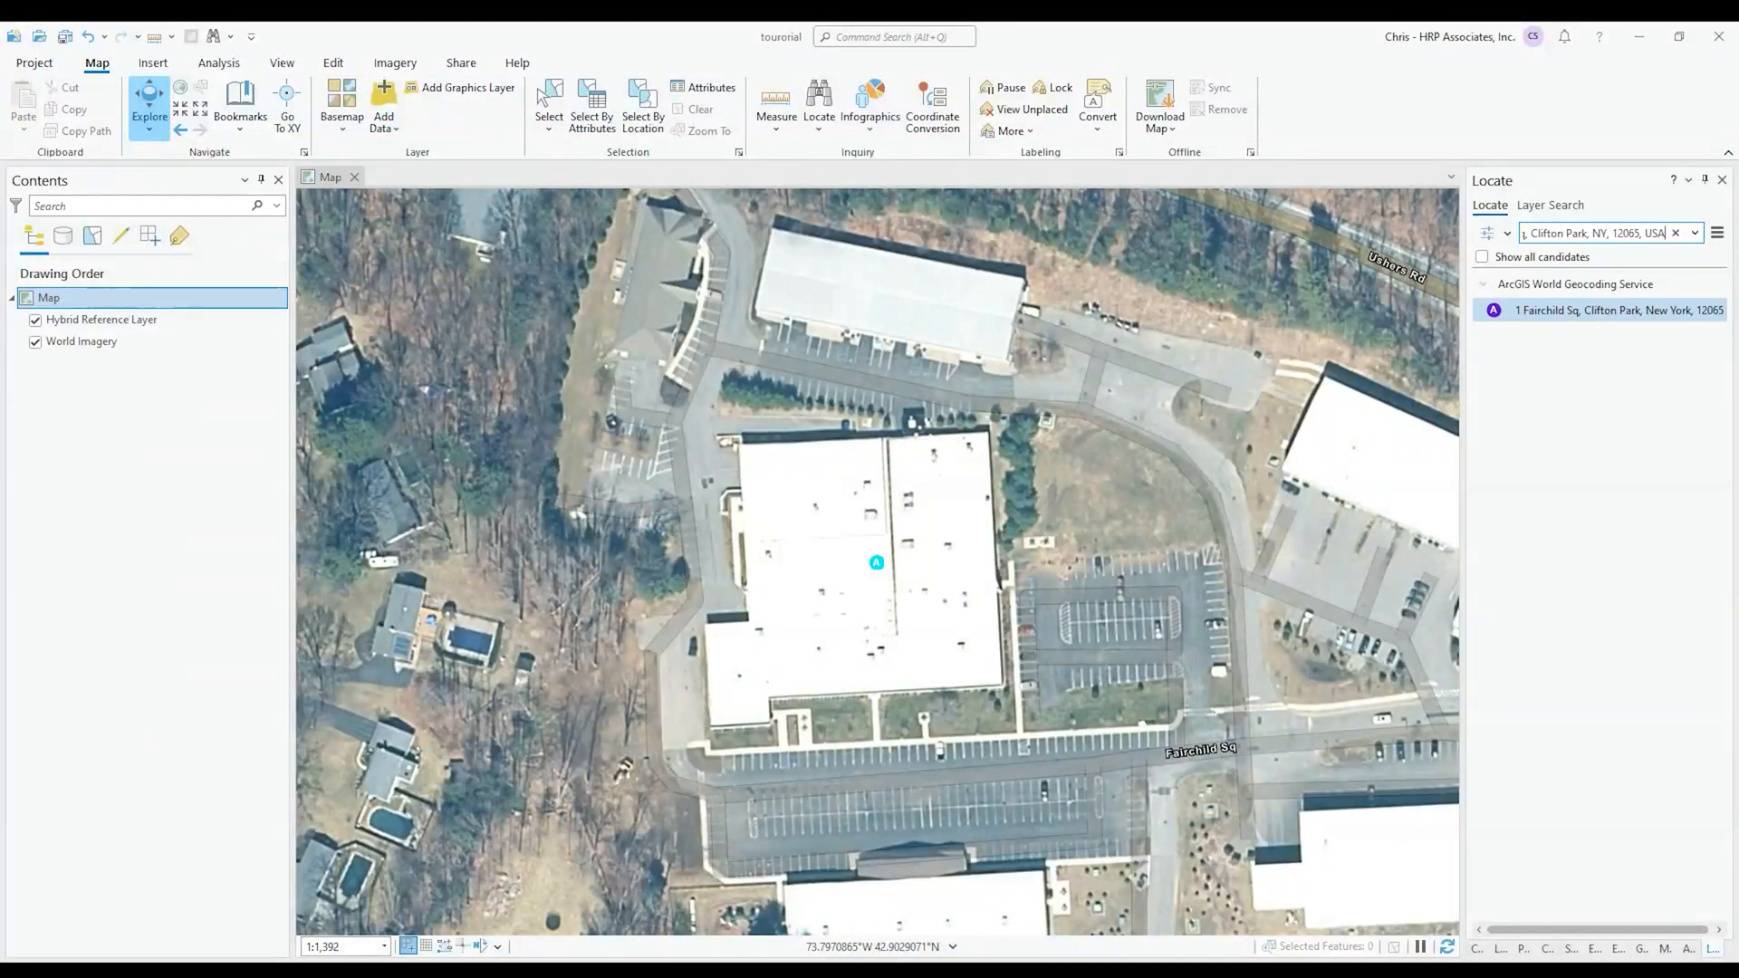